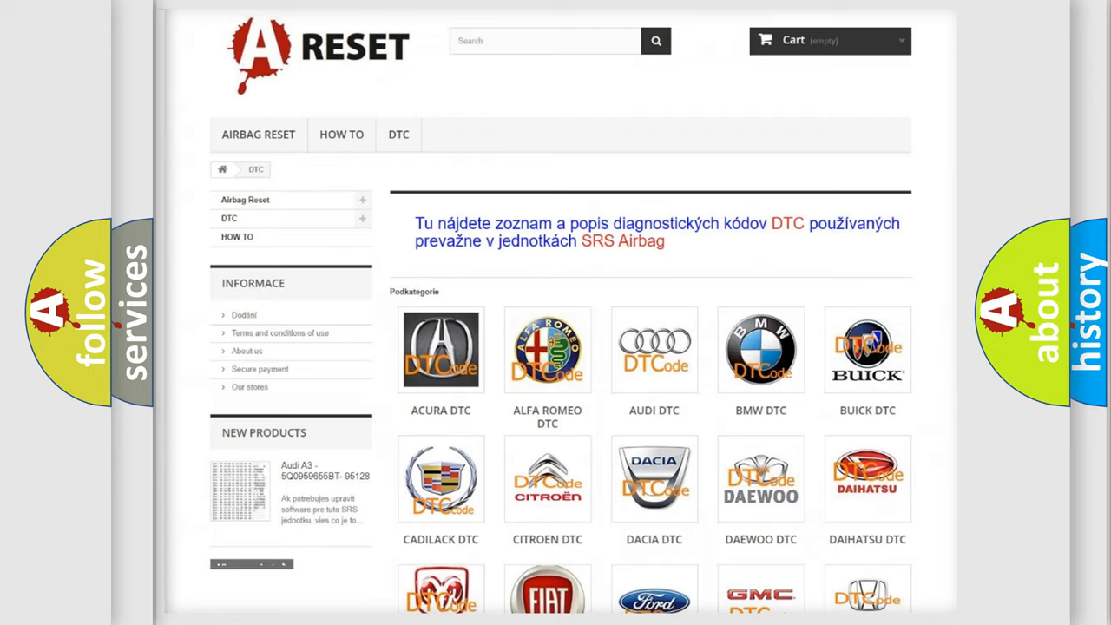
scroll(up, 3)
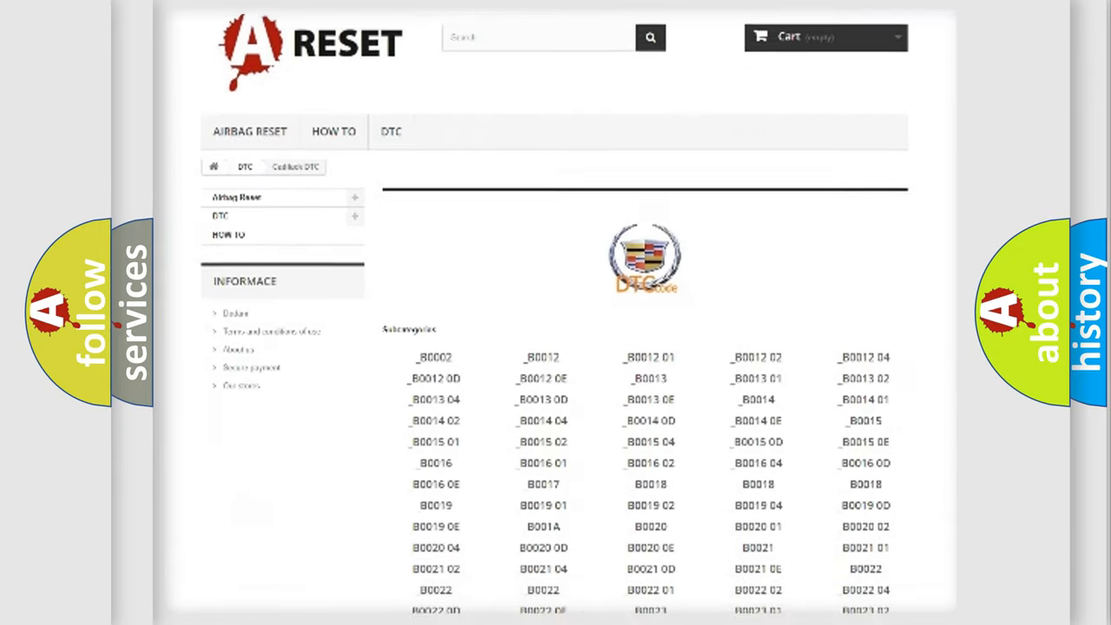
scroll(down, 3)
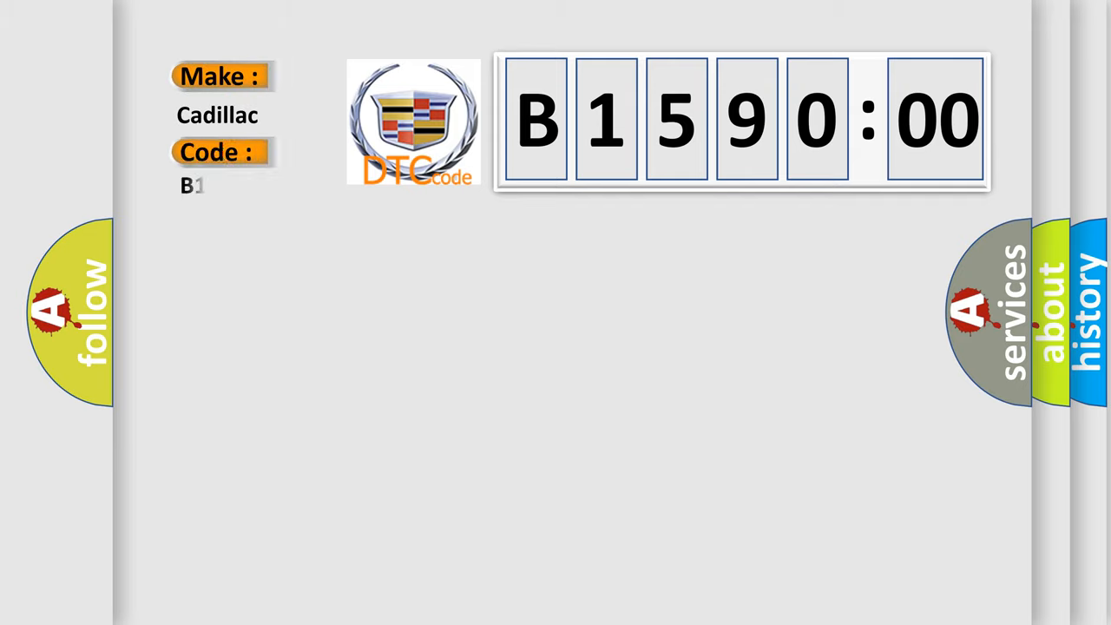
text(159000)
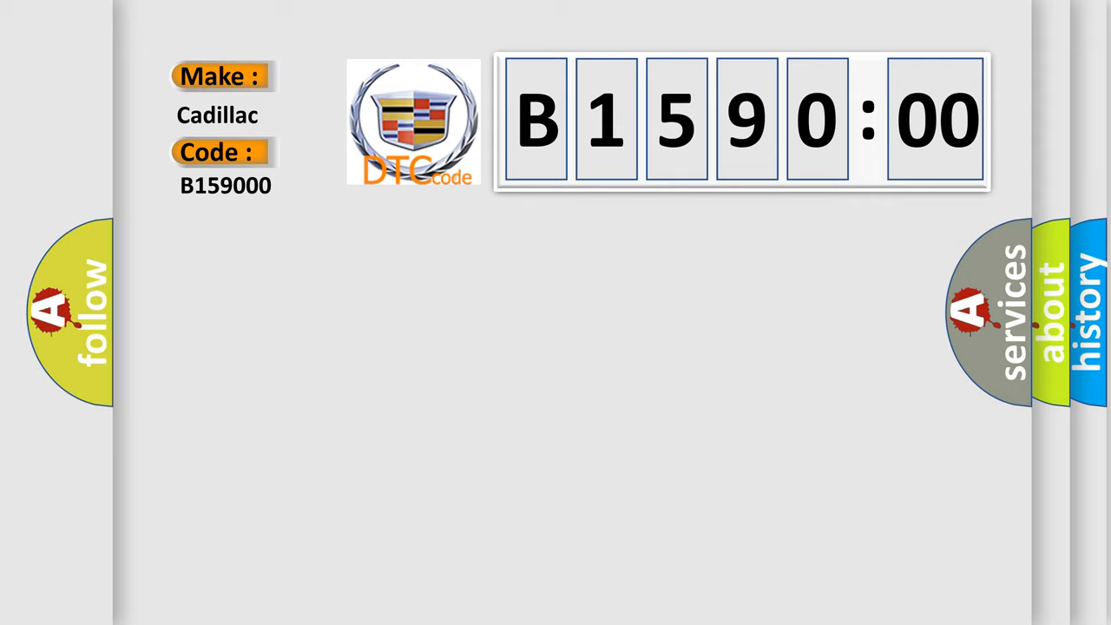